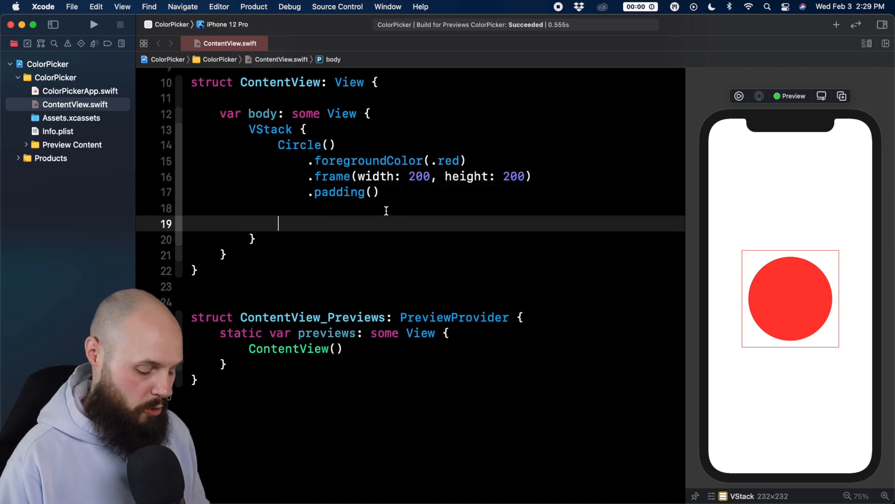
Insert a ColorPicker below the circle titled "Change Circle Color".
{"action": "type", "text": "ColorPic"}
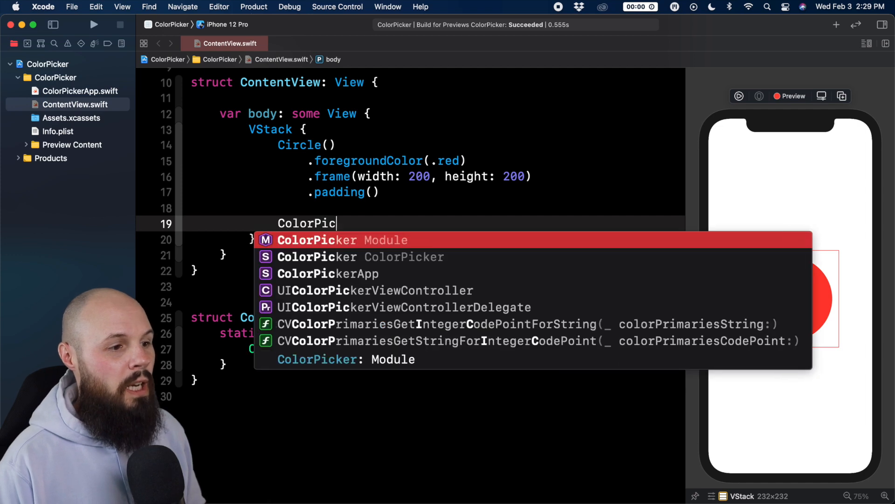
{"action": "type", "text": "ker(titleKey: LocalizedStringKey, selection: Binding<Color>"}
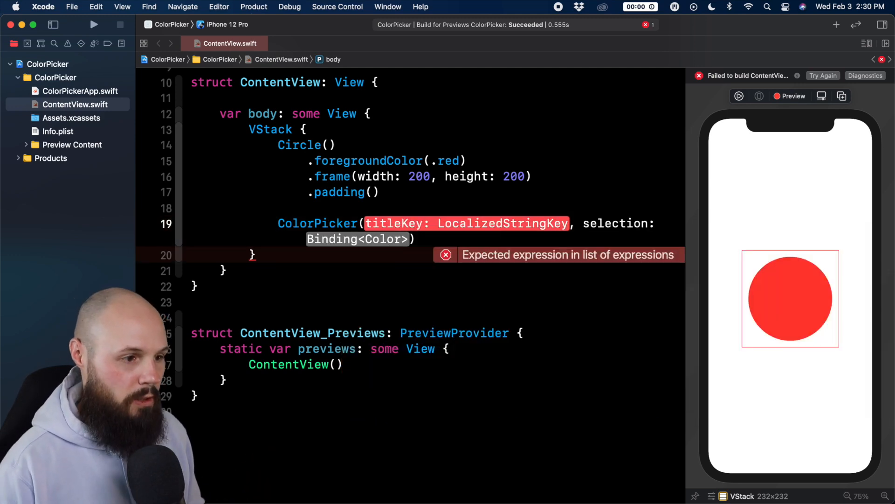
{"action": "type", "text": "\"Change\""}
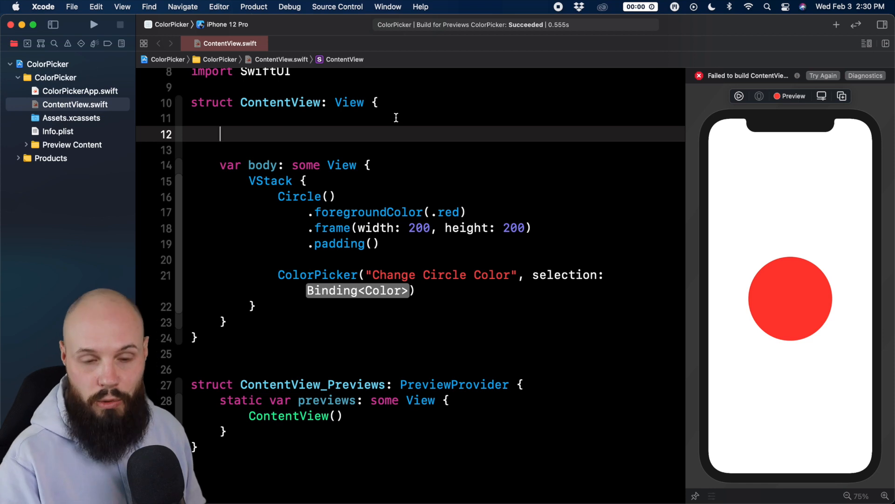
{"action": "type", "text": "@"}
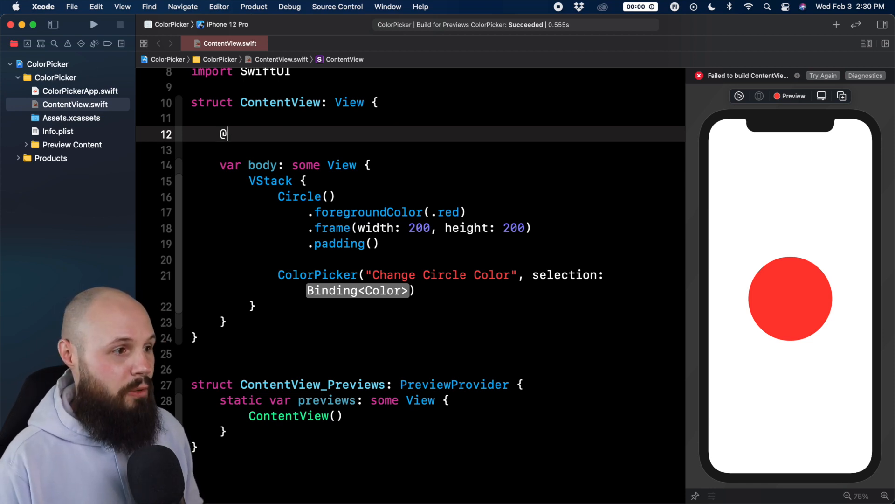
{"action": "type", "text": "State priva"}
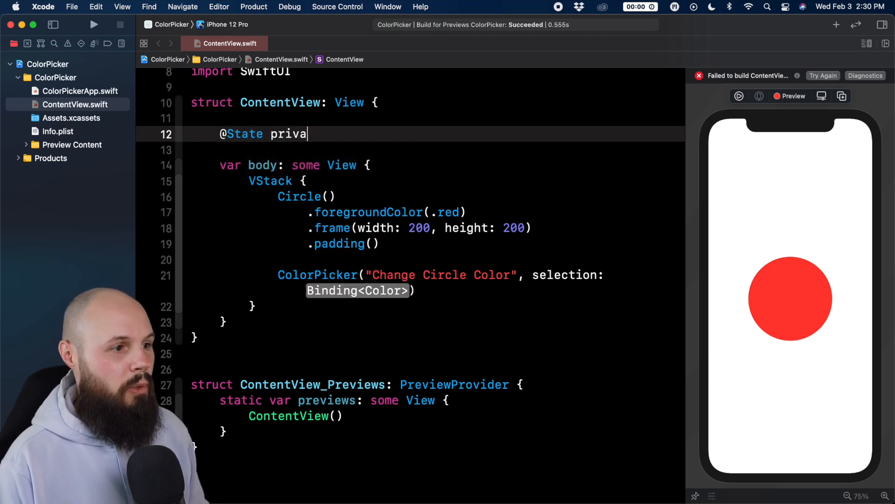
{"action": "type", "text": "te var selected"}
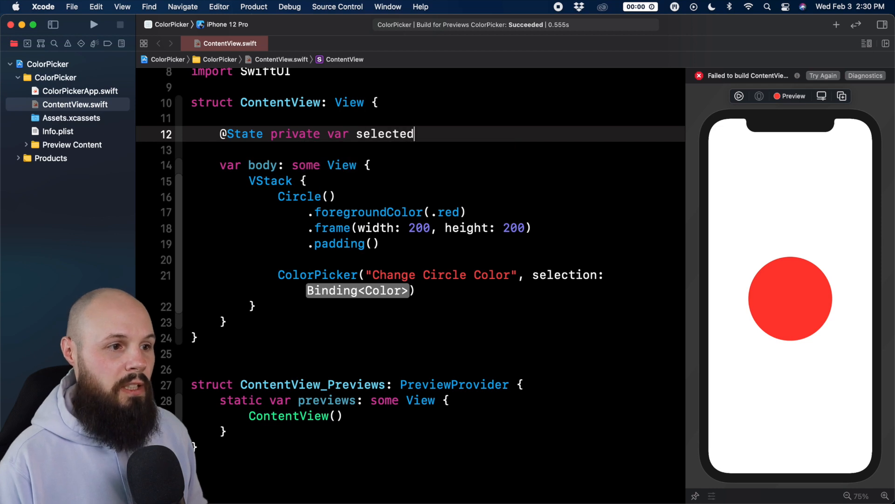
{"action": "type", "text": "Color:"}
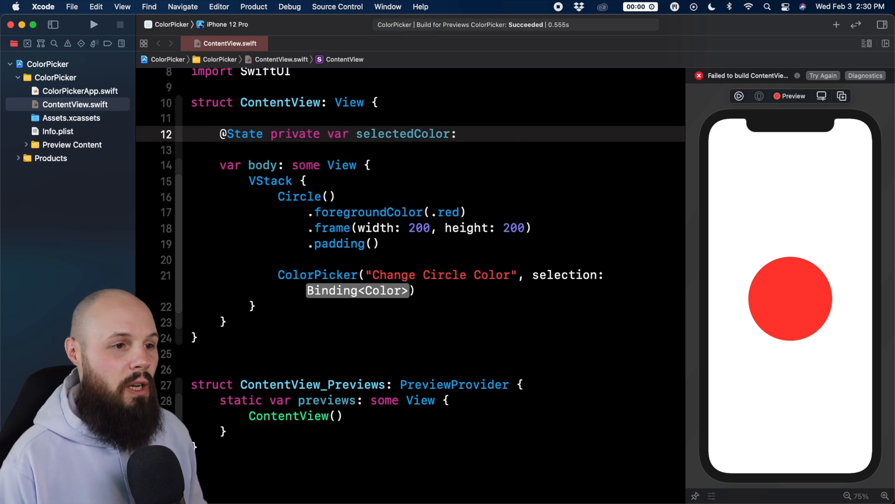
{"action": "type", "text": "Color"}
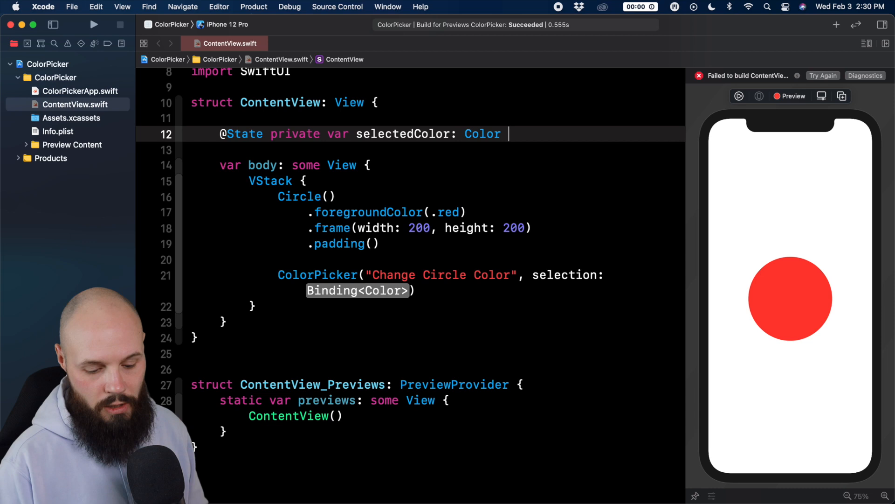
{"action": "type", "text": "= .red"}
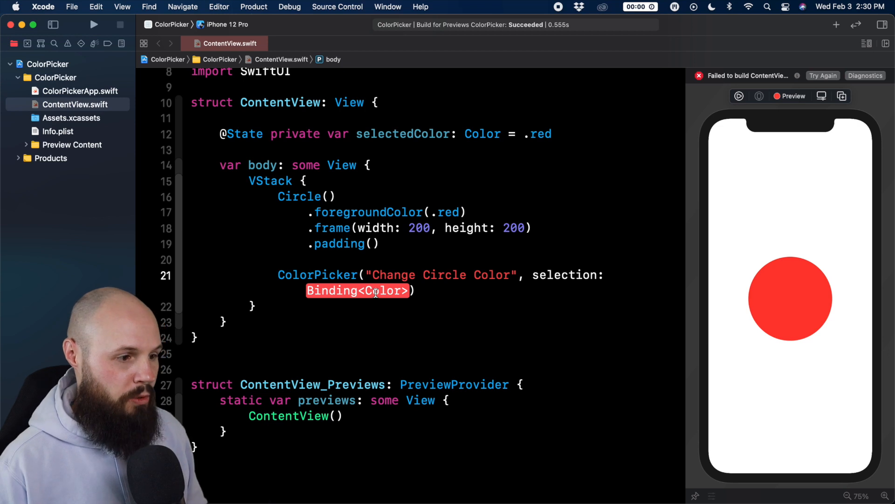
Bind the ColorPicker selection to $selectedColor and highlight the state declaration.
{"action": "type", "text": "$selectedColor"}
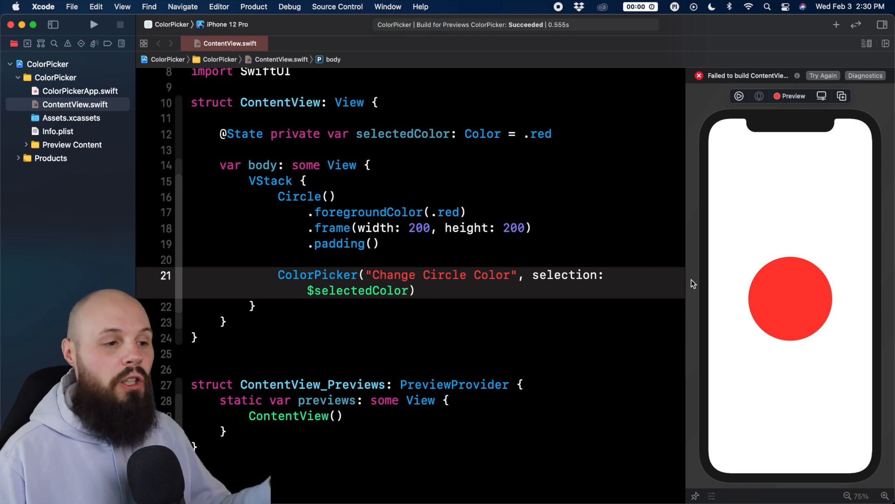
{"action": "double_click", "coordinate": [298, 275]}
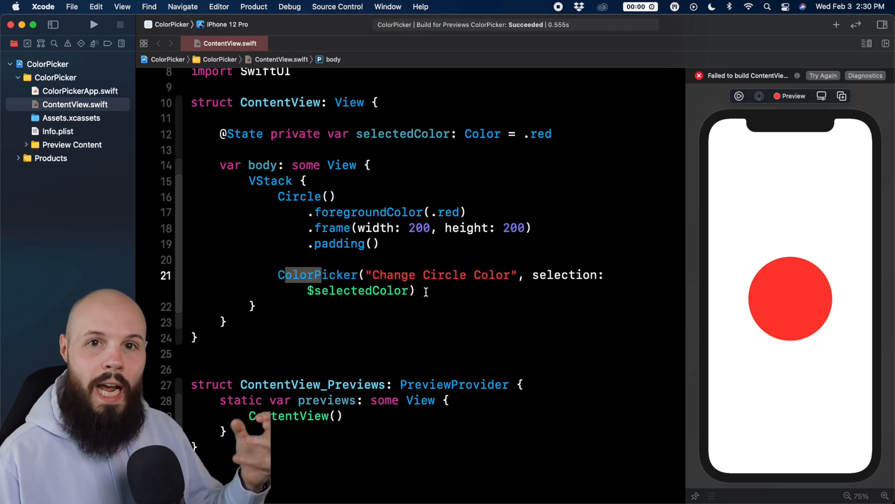
{"action": "left_click", "coordinate": [267, 134]}
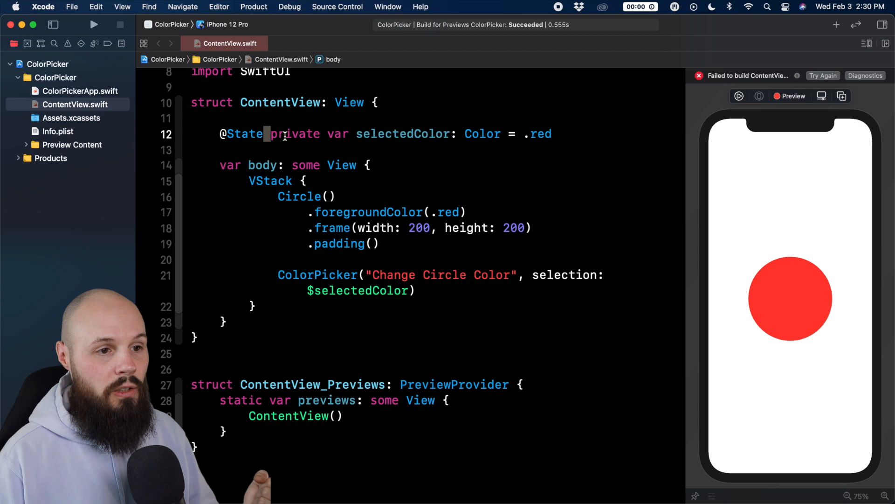
{"action": "left_click_drag", "start_coordinate": [270, 134], "coordinate": [551, 134]}
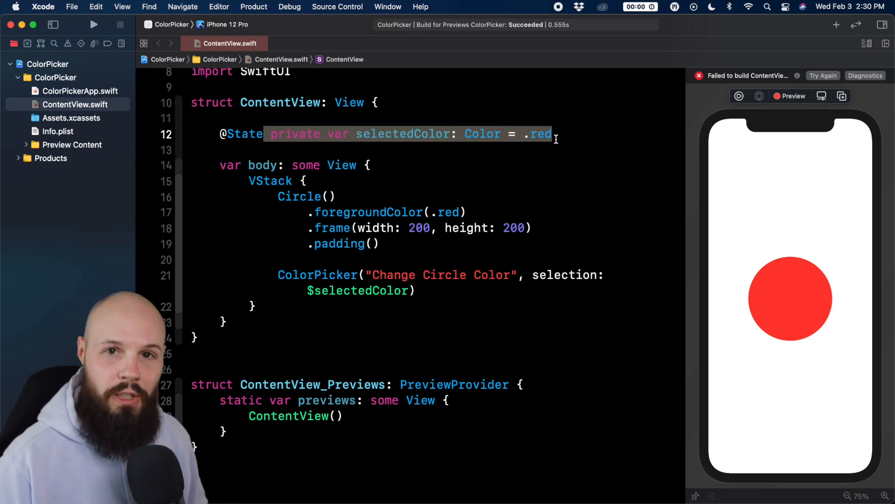
Replace the circle's fixed .red foregroundColor with selectedColor.
{"action": "left_click", "coordinate": [457, 211]}
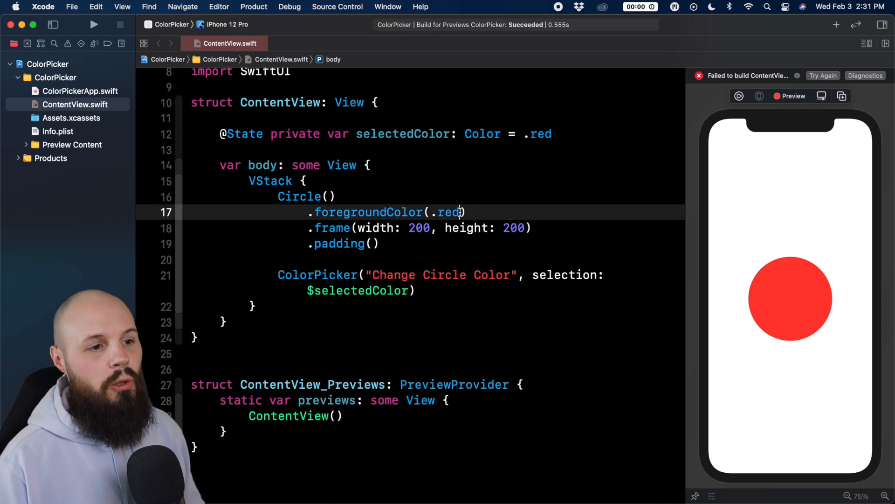
{"action": "type", "text": "selectedColor"}
{"action": "type", "text": ".padding()"}
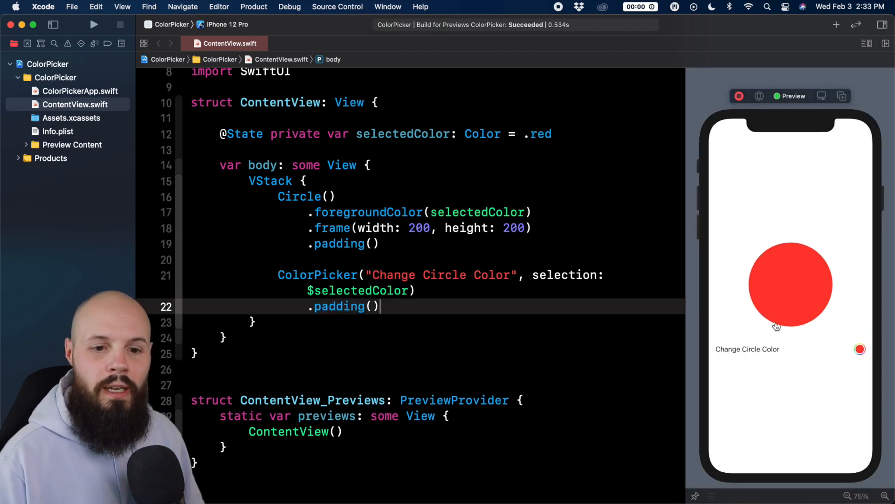
Recolor the preview circle to mint green via Grid, Spectrum and Sliders.
{"action": "left_click", "coordinate": [860, 349]}
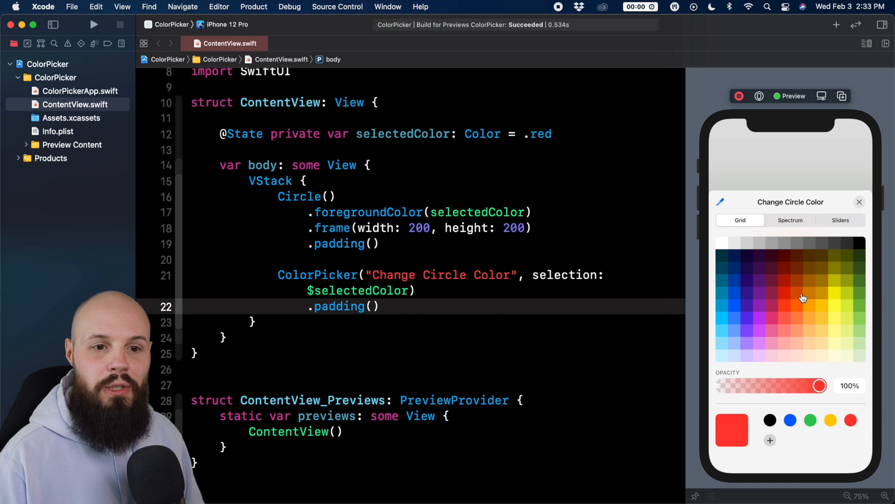
{"action": "mouse_move", "coordinate": [806, 296]}
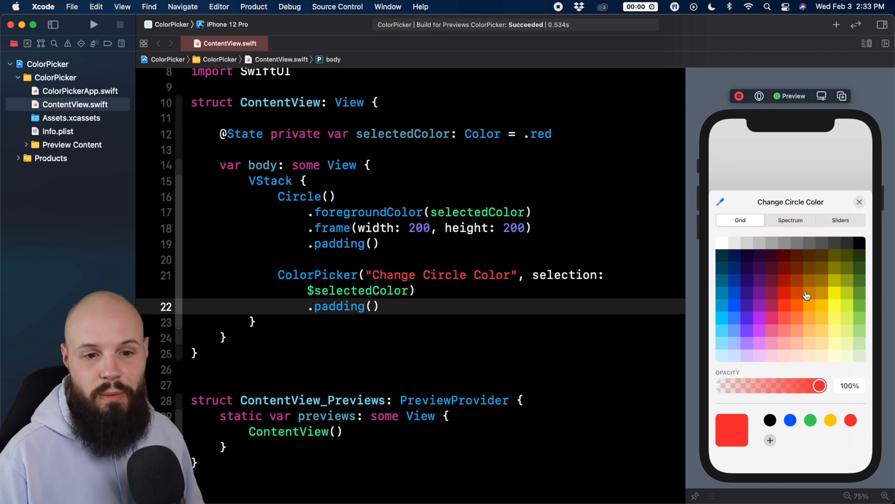
{"action": "left_click", "coordinate": [833, 306]}
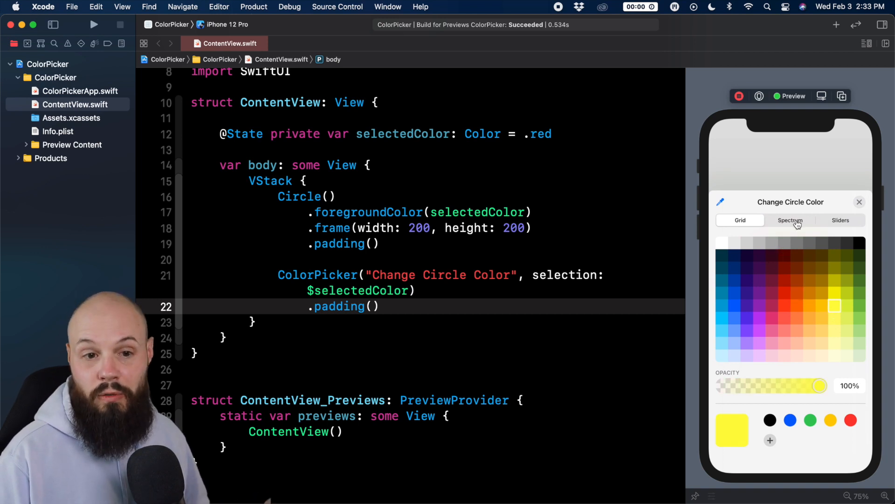
{"action": "left_click", "coordinate": [791, 220]}
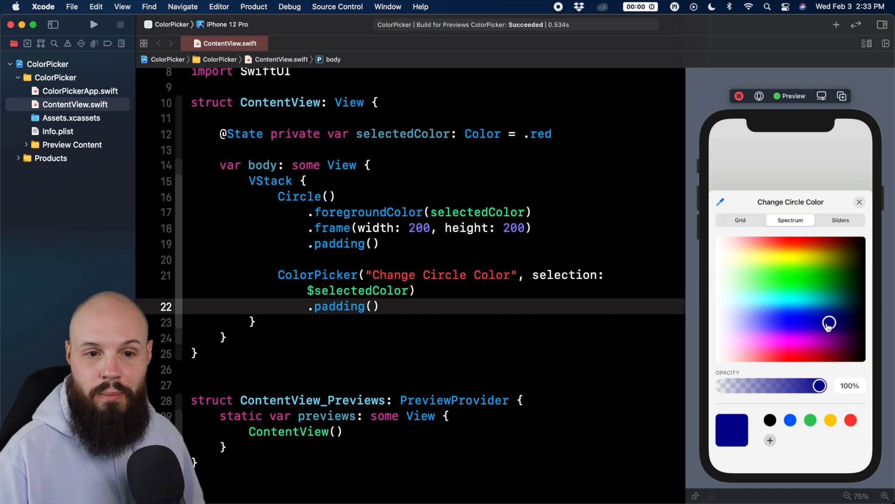
{"action": "left_click", "coordinate": [840, 219]}
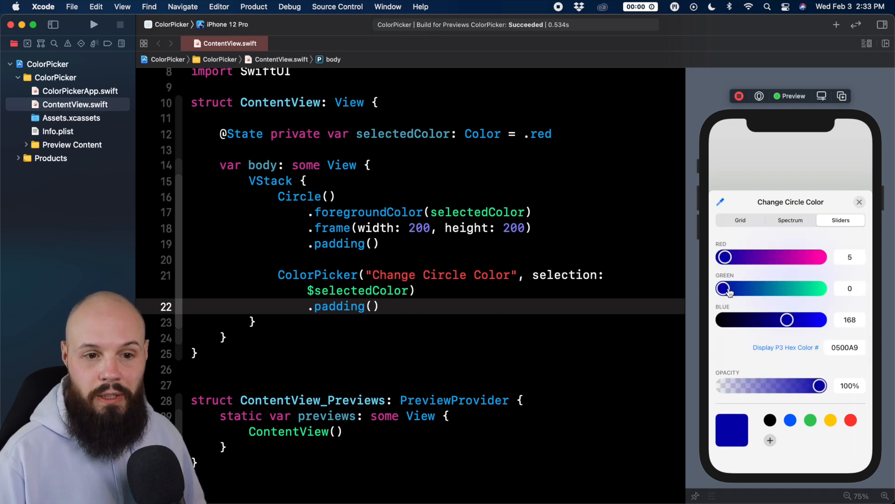
{"action": "left_click_drag", "start_coordinate": [724, 257], "coordinate": [768, 257]}
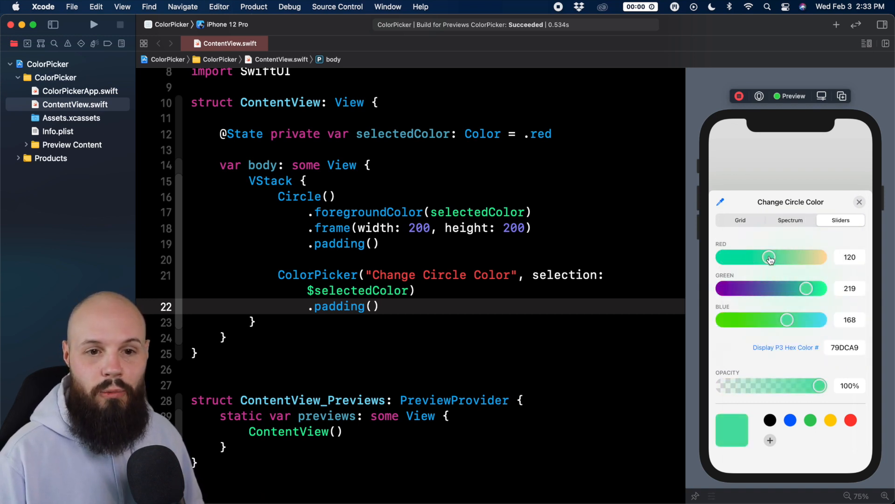
{"action": "left_click", "coordinate": [859, 201]}
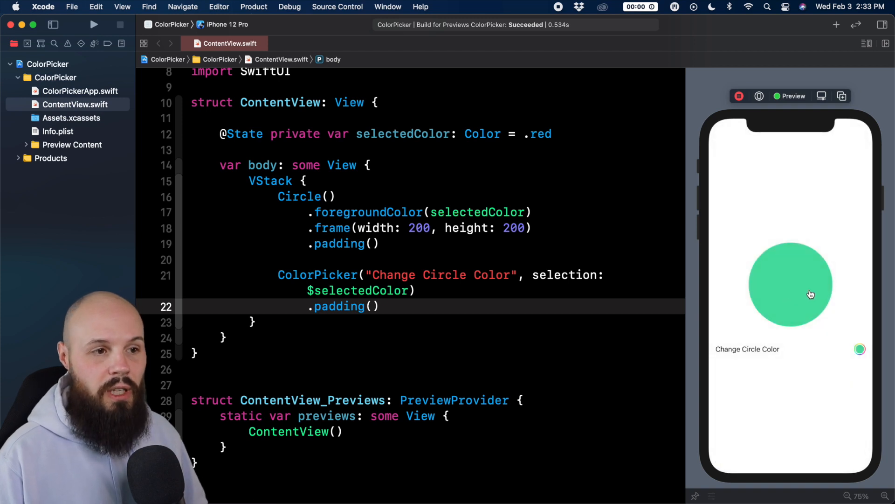
{"action": "mouse_move", "coordinate": [633, 219]}
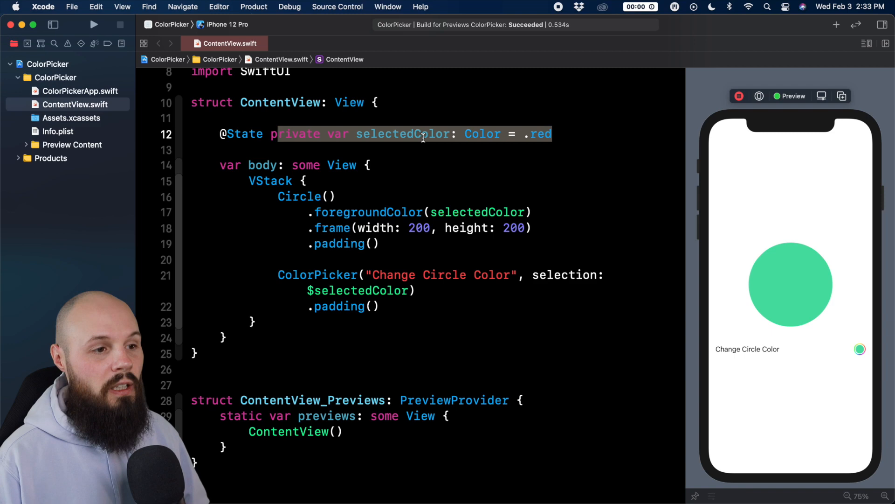
Wrap the ColorPicker in a Form and test its color row in the preview.
{"action": "double_click", "coordinate": [477, 212]}
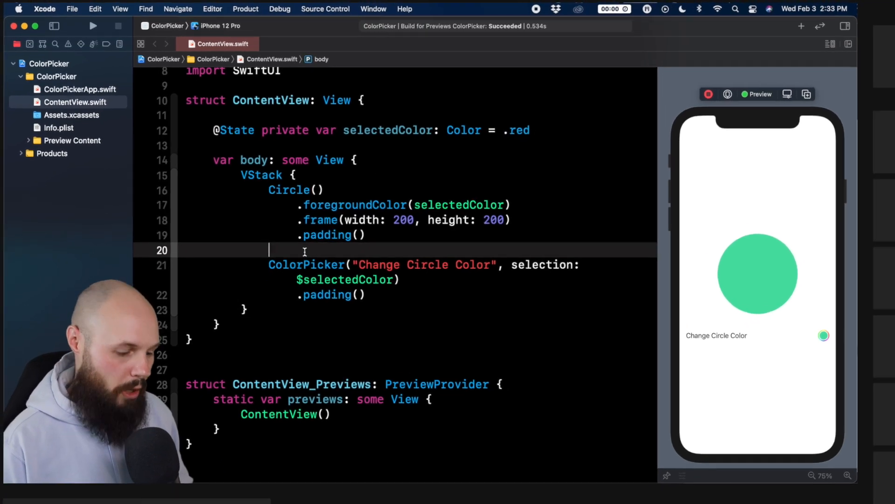
{"action": "type", "text": "Form {"}
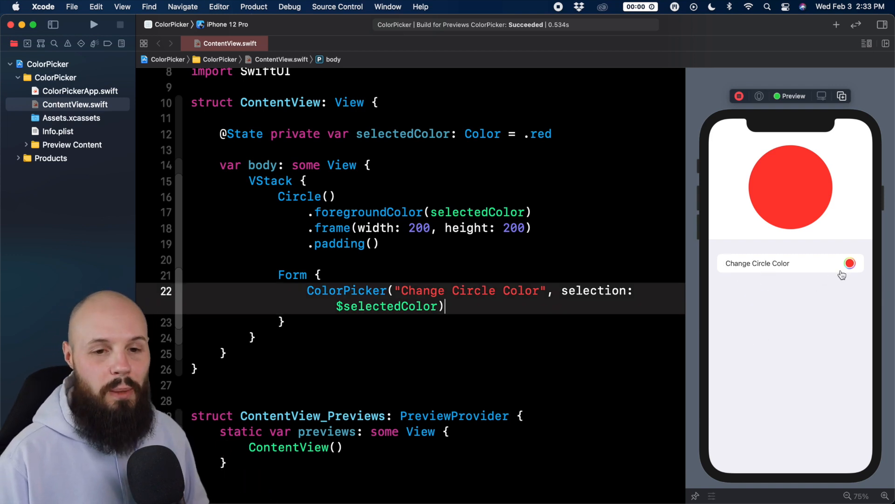
{"action": "left_click", "coordinate": [850, 263]}
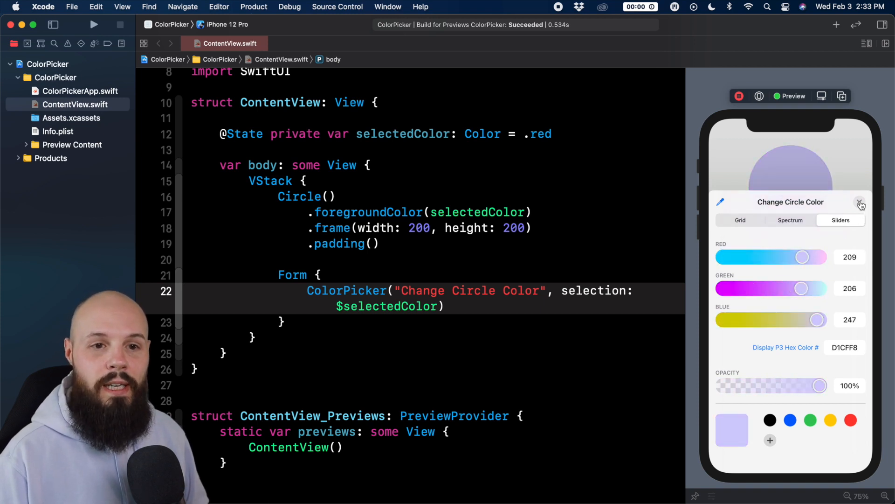
{"action": "left_click", "coordinate": [861, 202]}
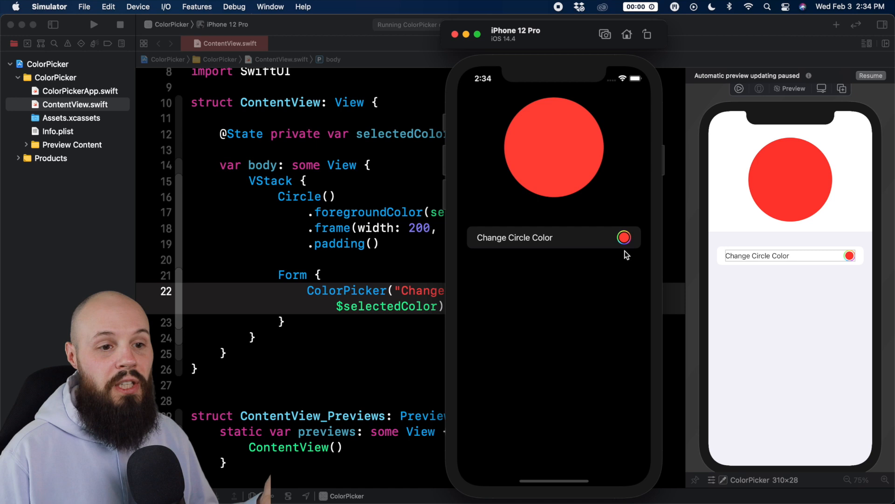
Open the Change Circle Color picker in the running Simulator app.
{"action": "left_click", "coordinate": [623, 237]}
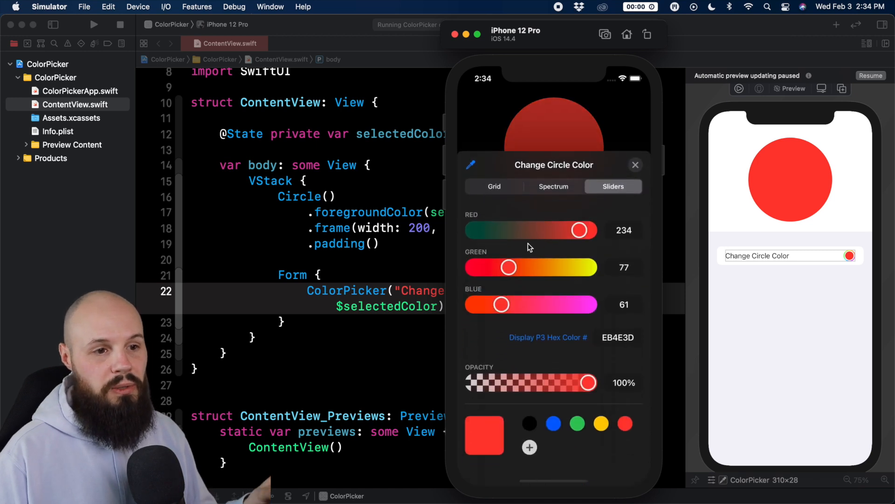